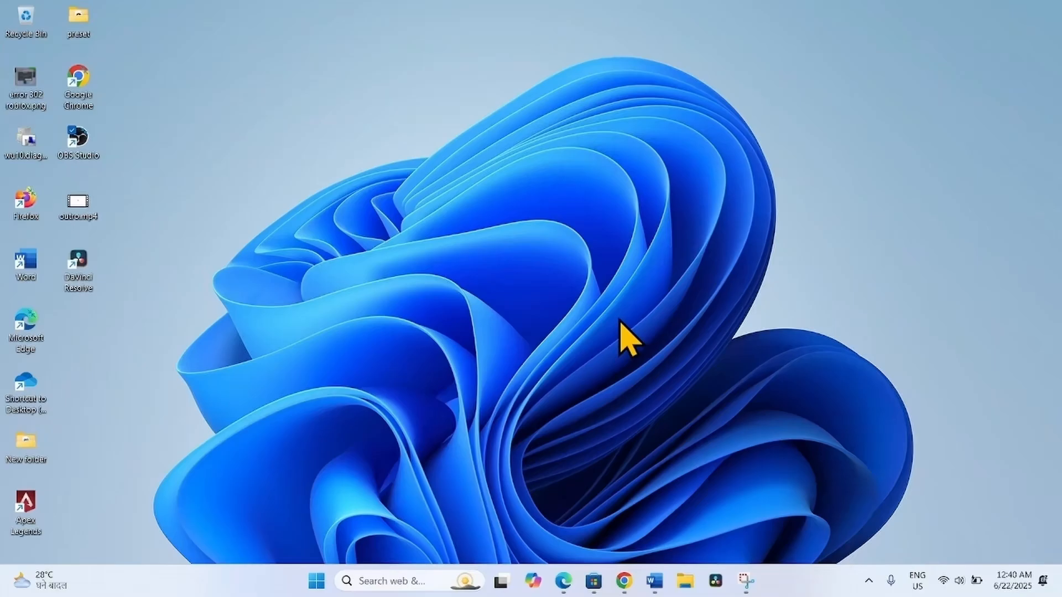
mouse_move(624, 366)
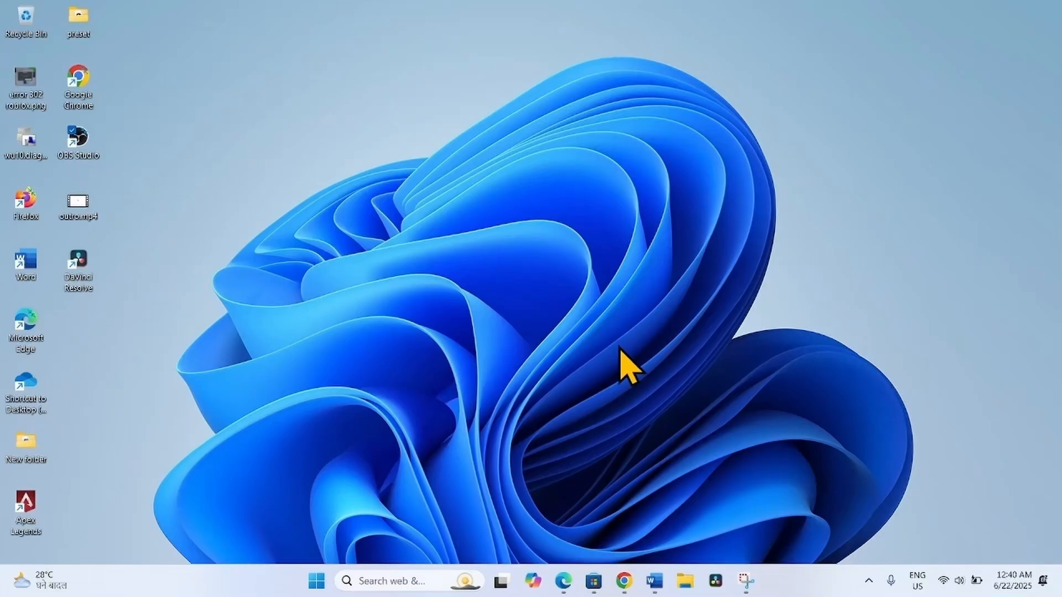
mouse_move(616, 382)
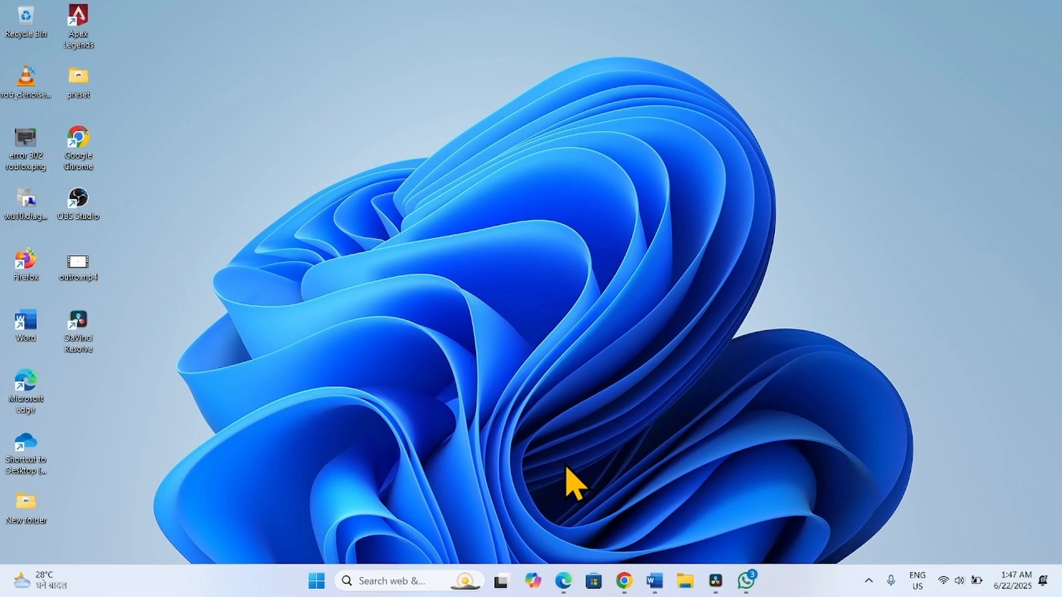
Launch Settings from Start and go to Apps > Installed apps.
click(316, 581)
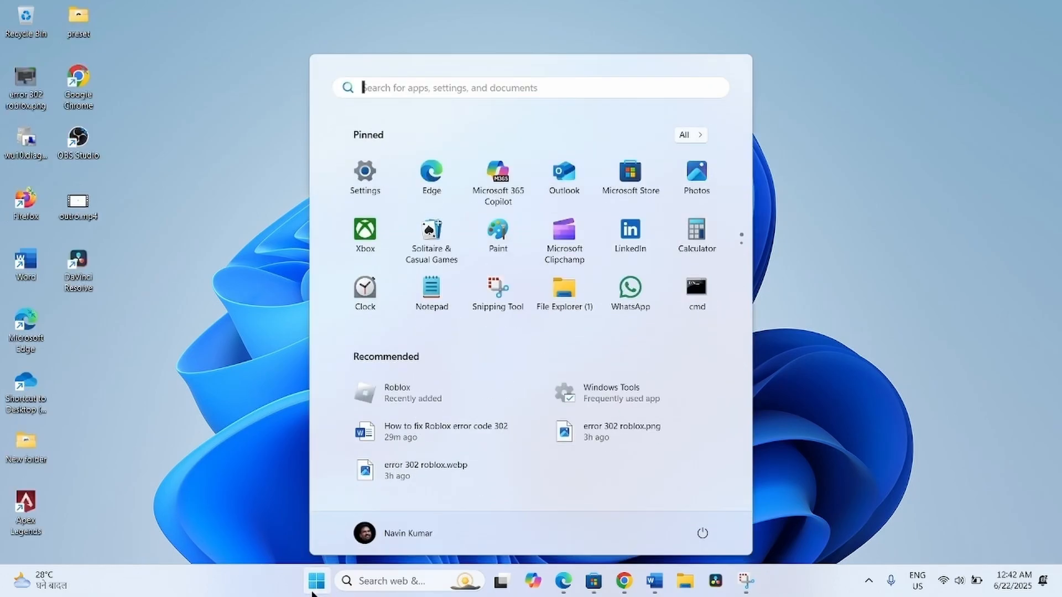
click(364, 177)
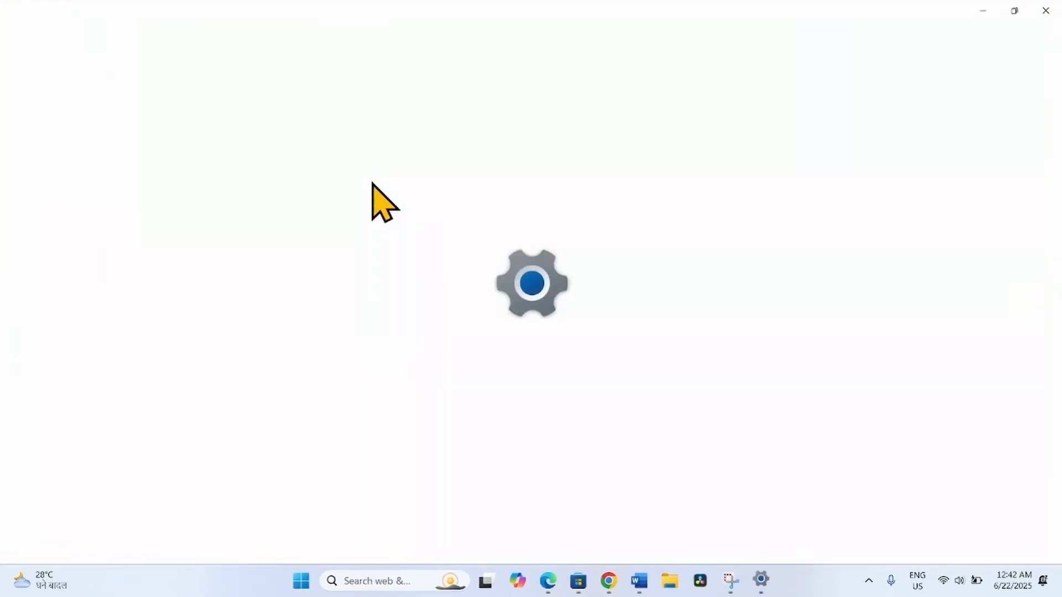
click(760, 581)
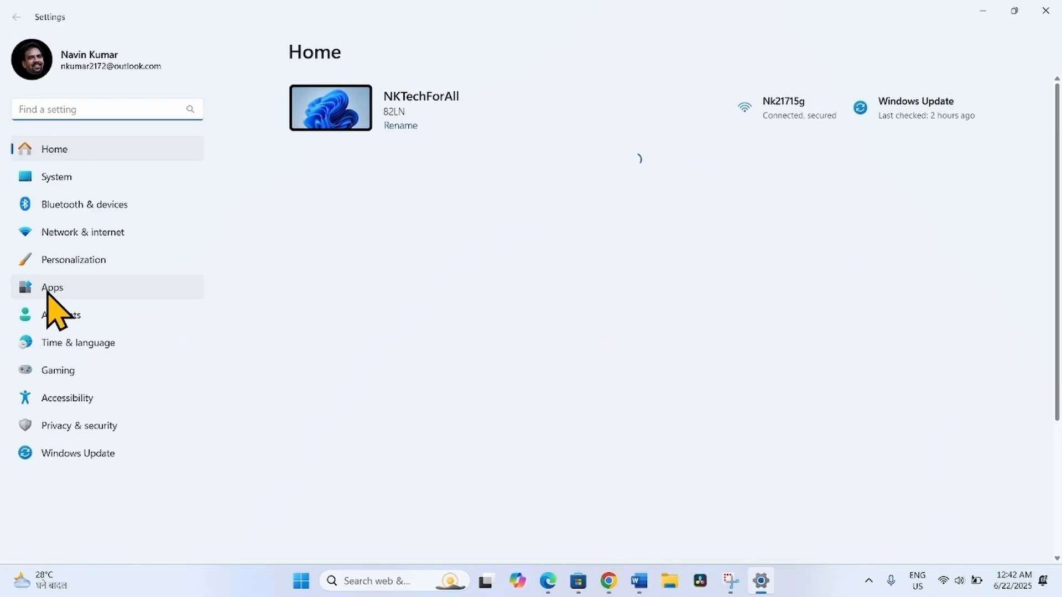
click(51, 287)
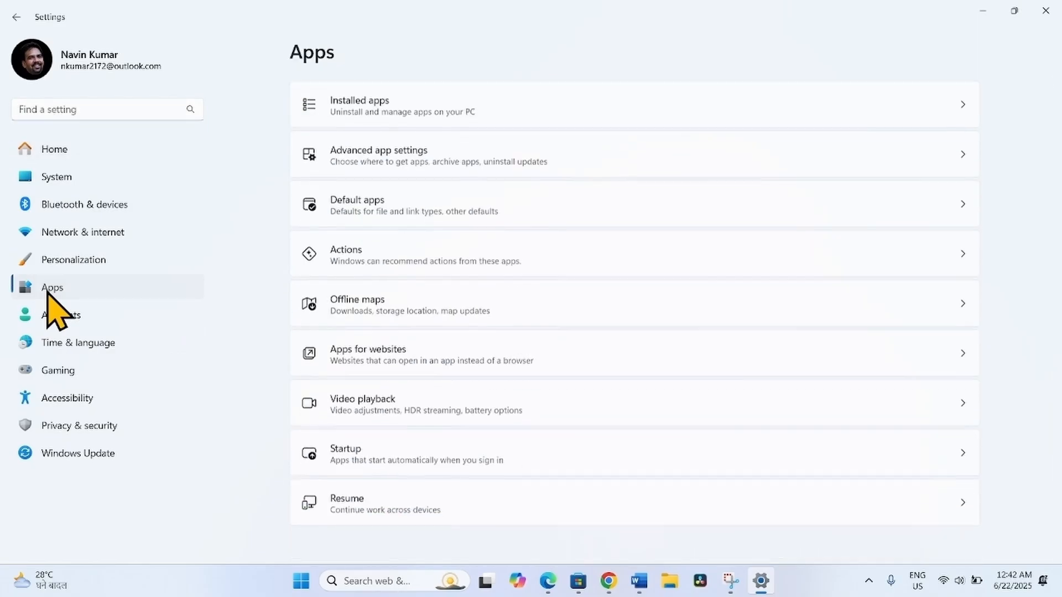
mouse_move(393, 111)
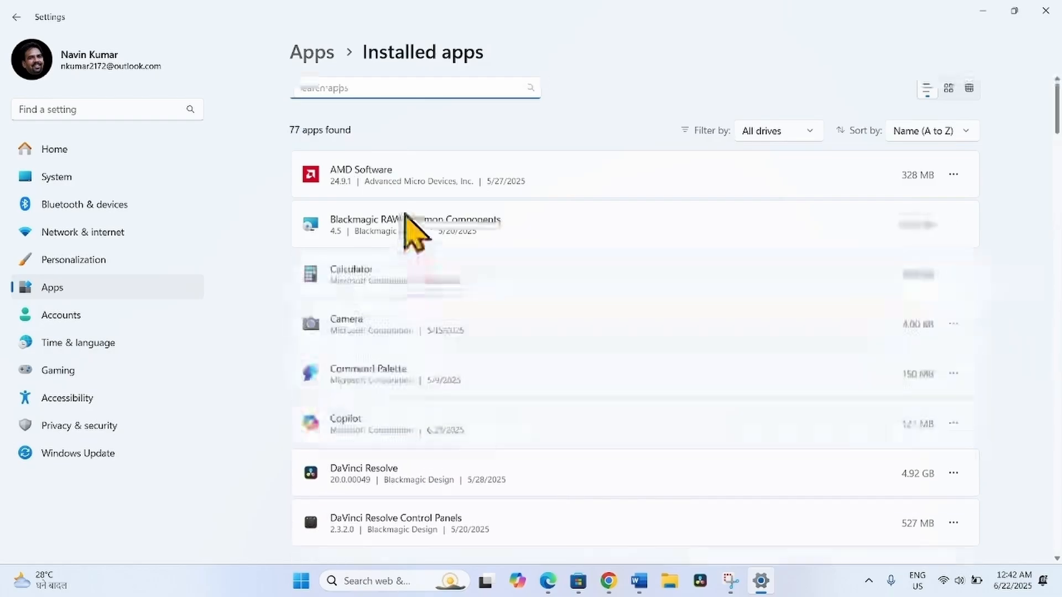
Sort installed apps by date installed, then uninstall Roblox and confirm.
click(932, 130)
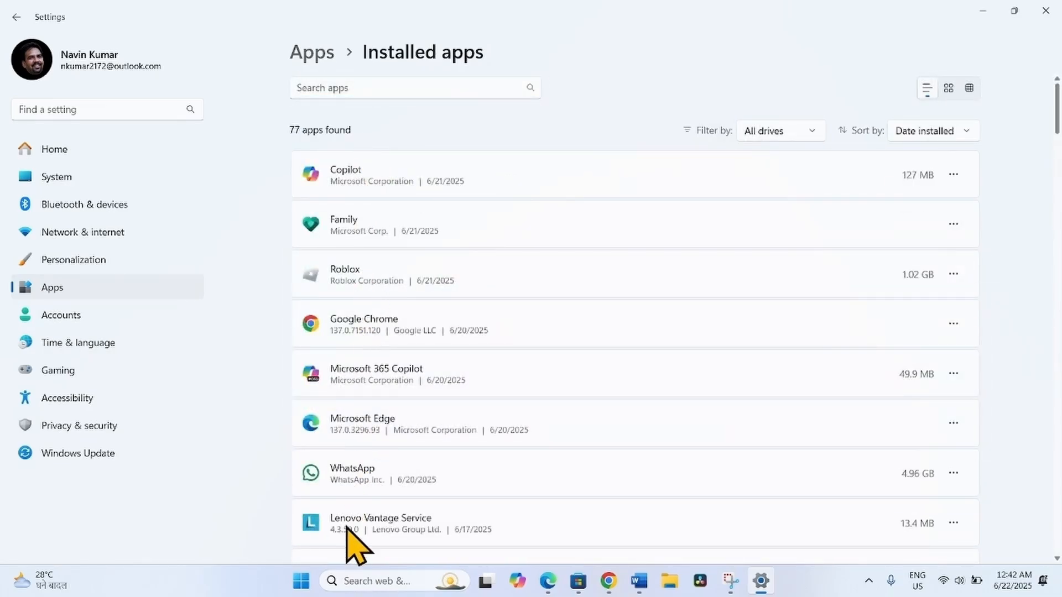
mouse_move(345, 291)
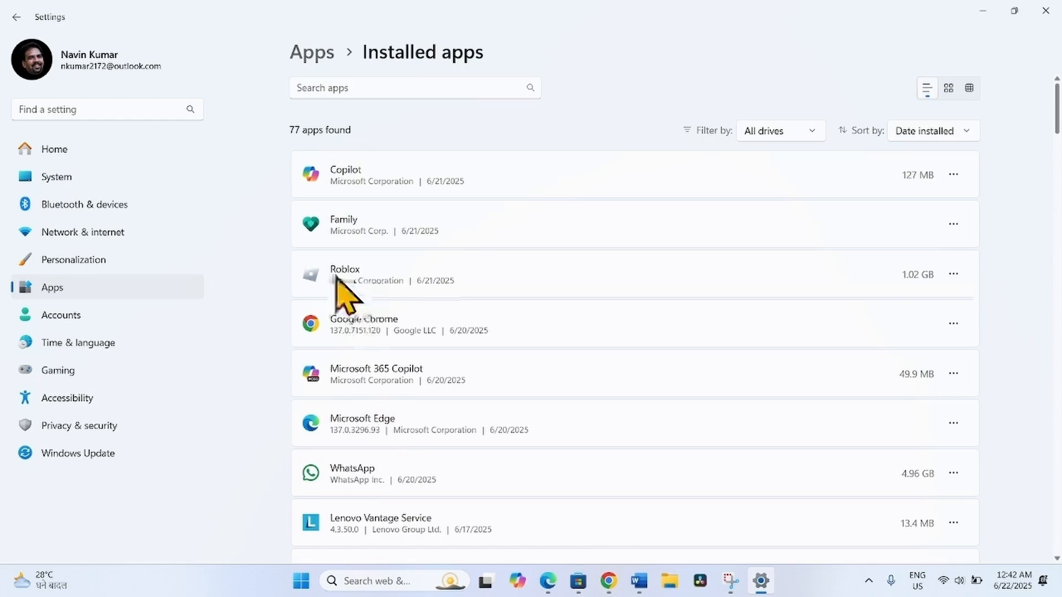
mouse_move(958, 291)
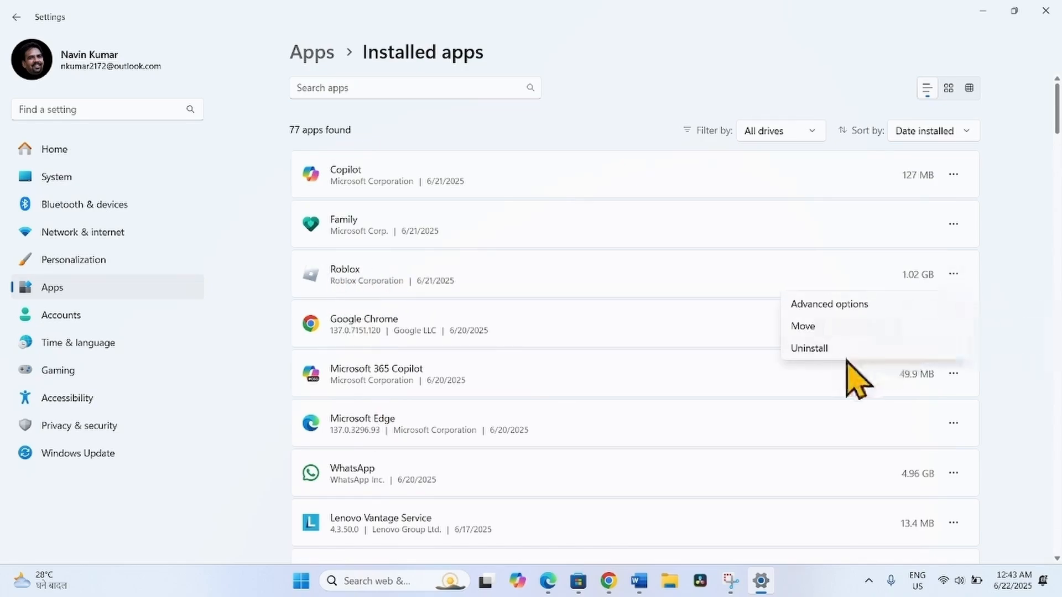
click(809, 348)
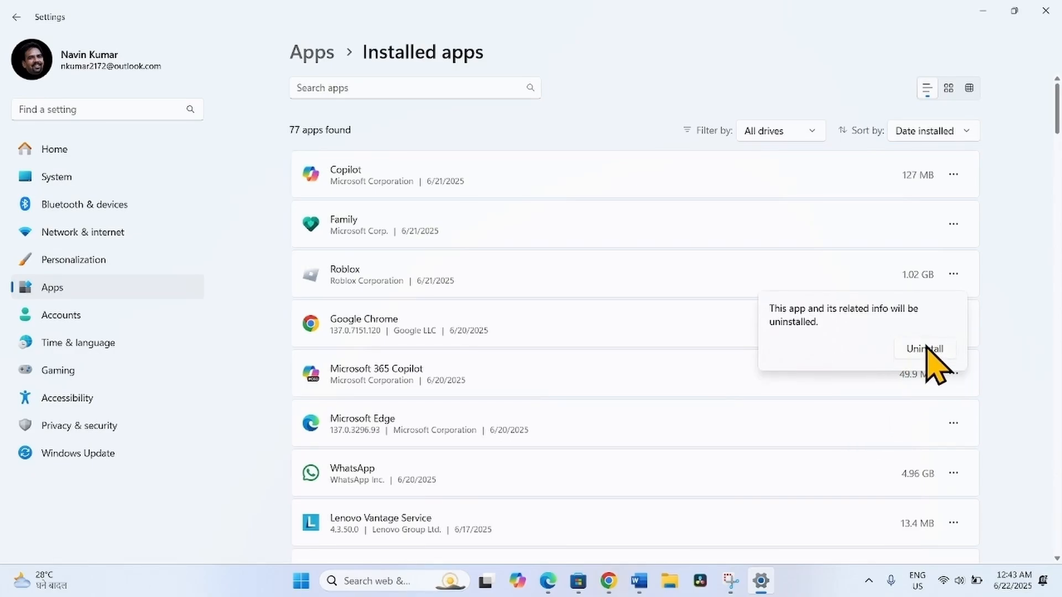
click(924, 349)
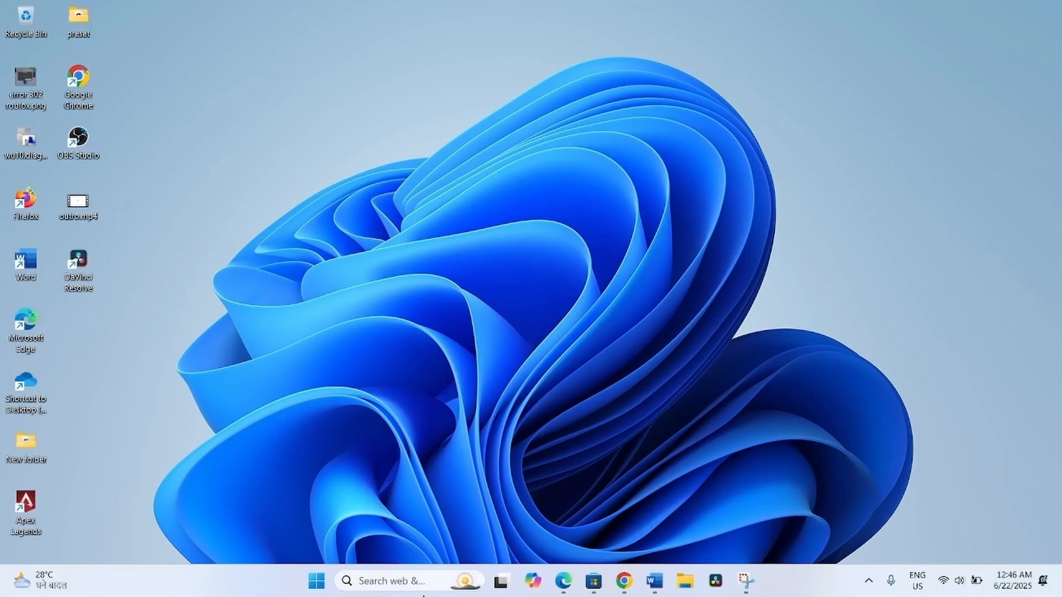
Launch Microsoft Store from the taskbar after dismissing the Start menu.
click(315, 581)
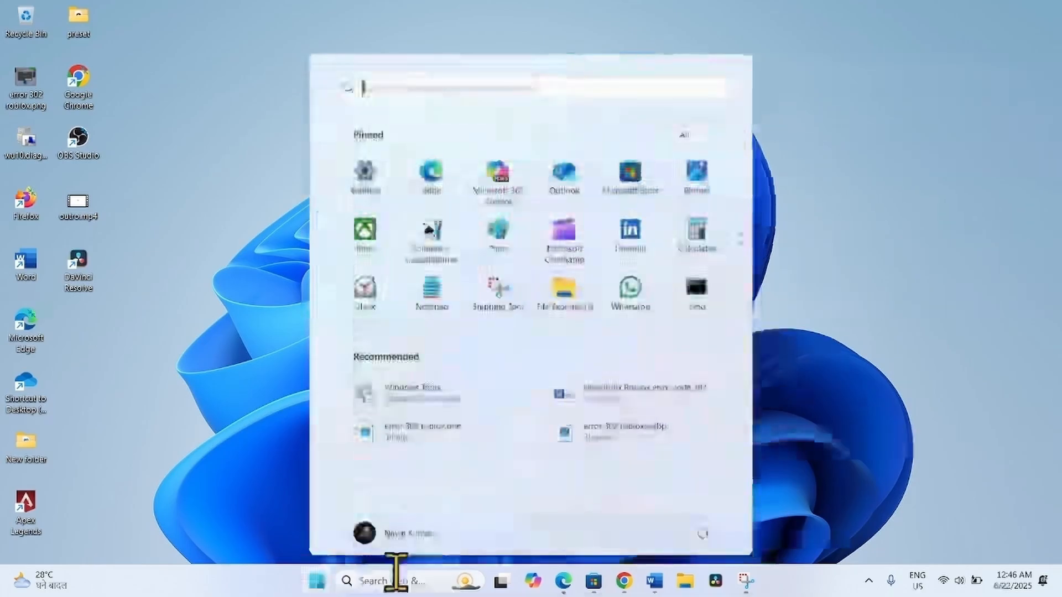
click(702, 534)
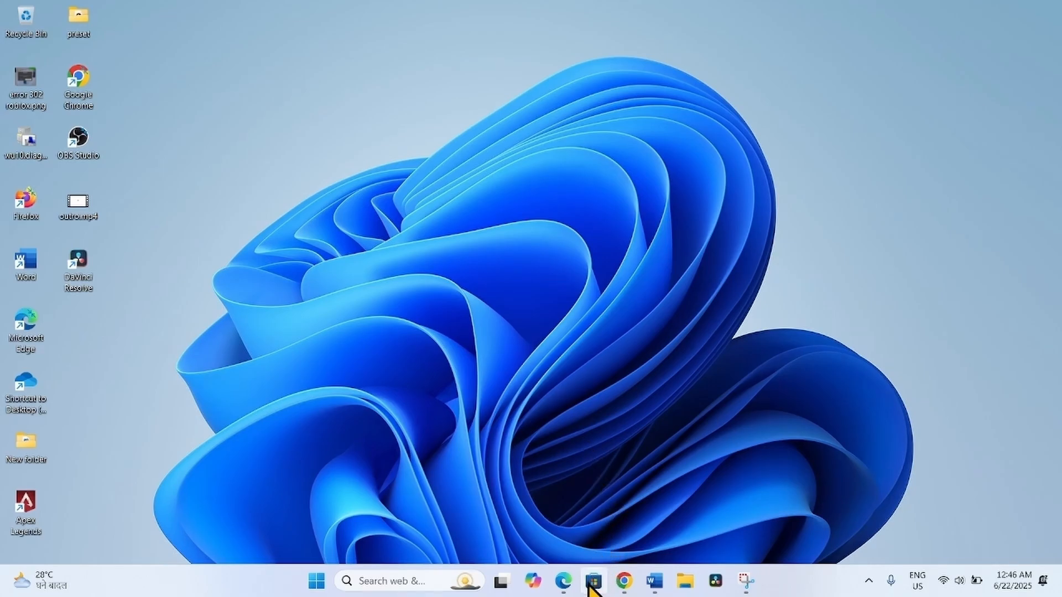
mouse_move(595, 581)
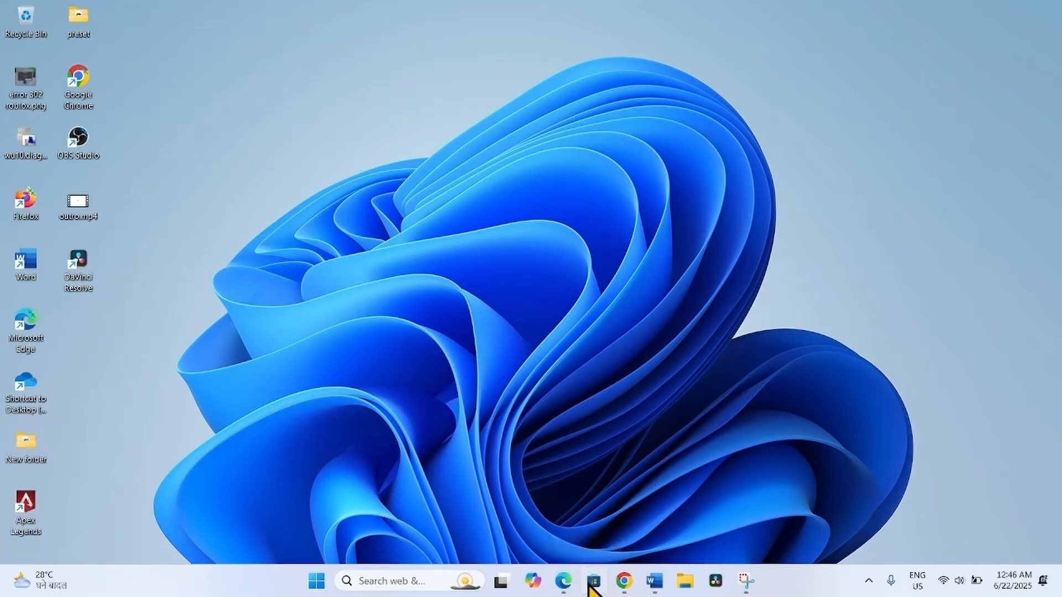
click(593, 581)
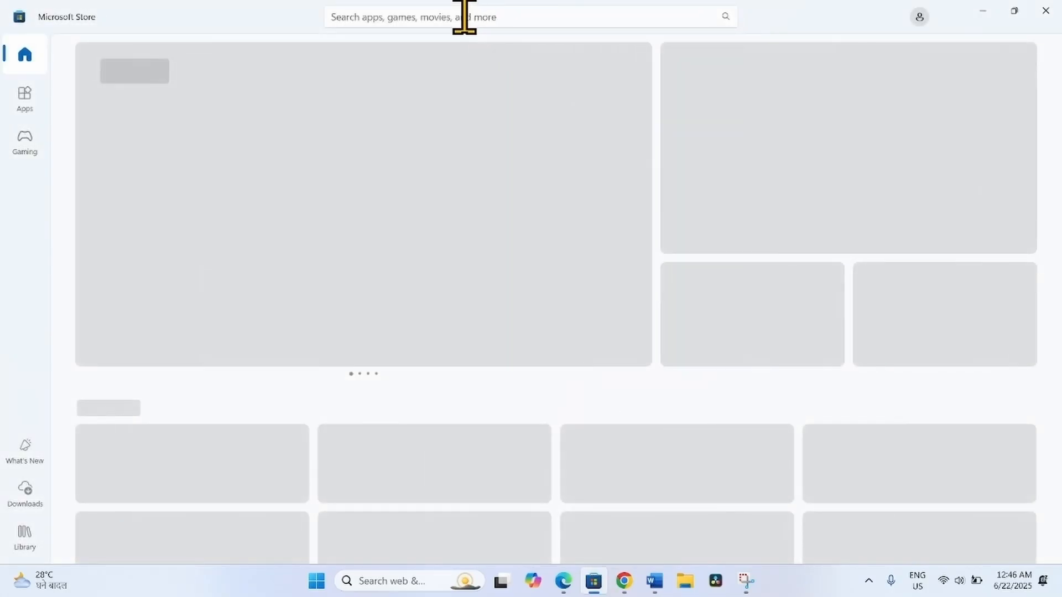
Search the Store for 'roblox' and pick the Roblox (Game) suggestion.
click(531, 16)
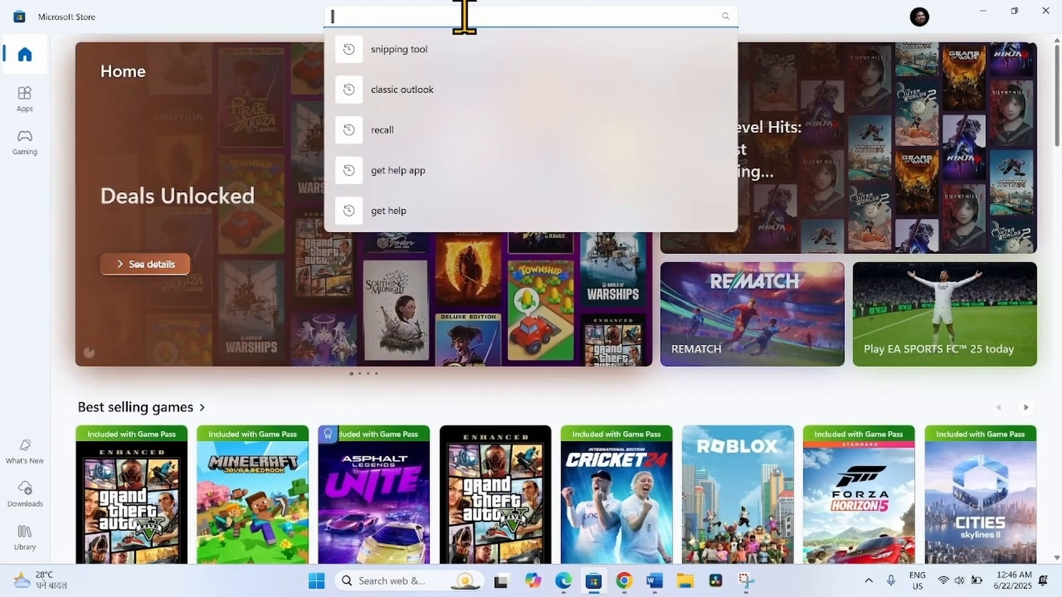
text(robl)
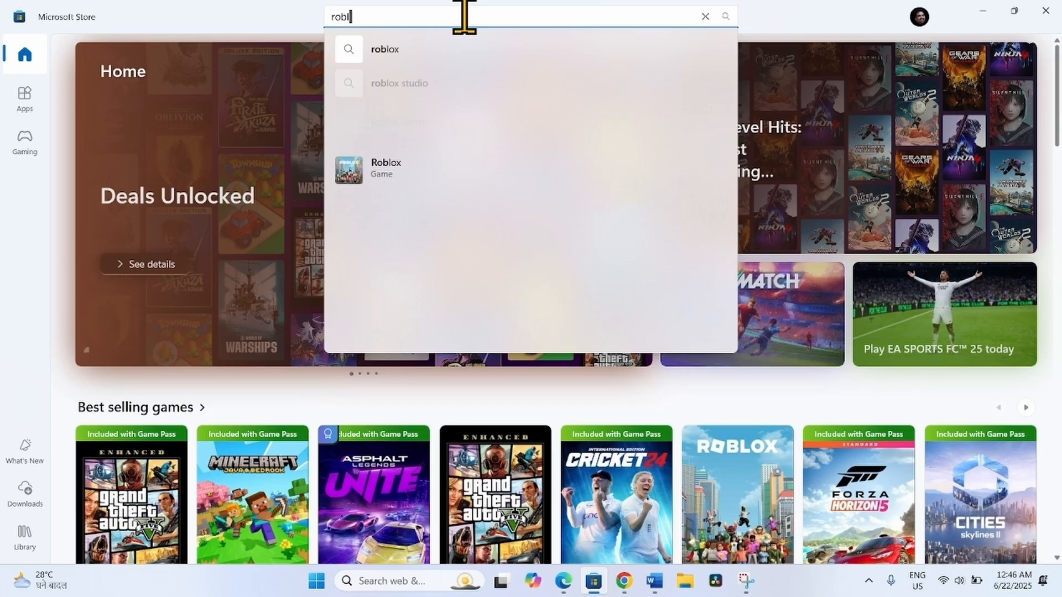
text(ox)
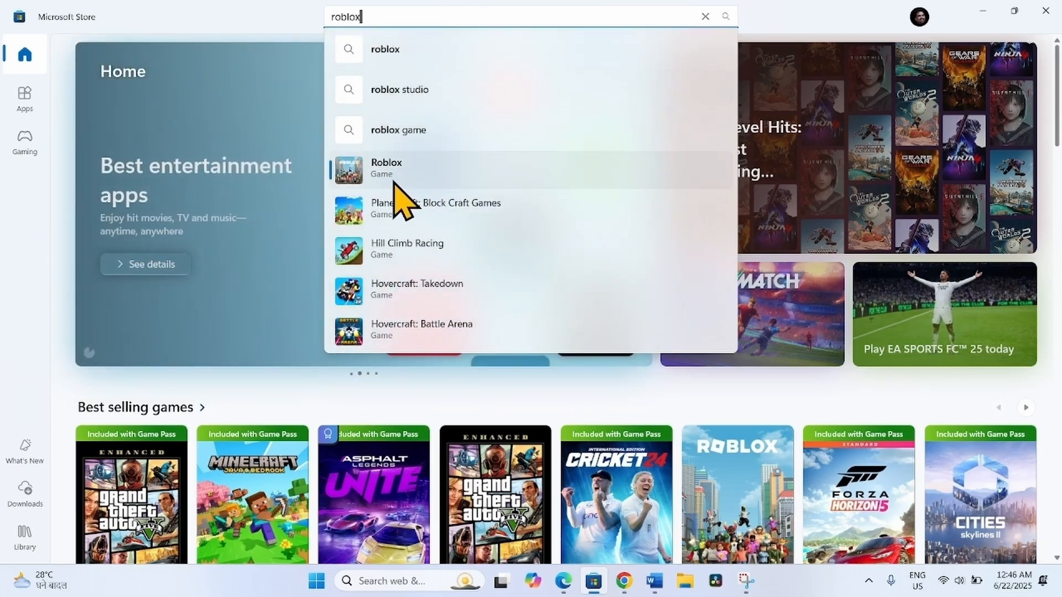
click(386, 168)
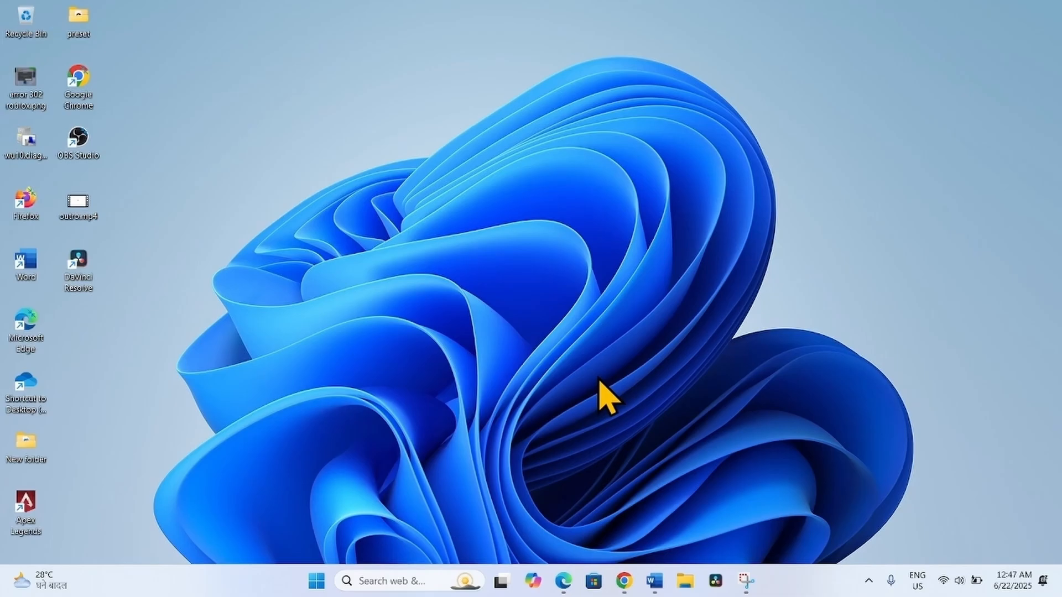
mouse_move(593, 345)
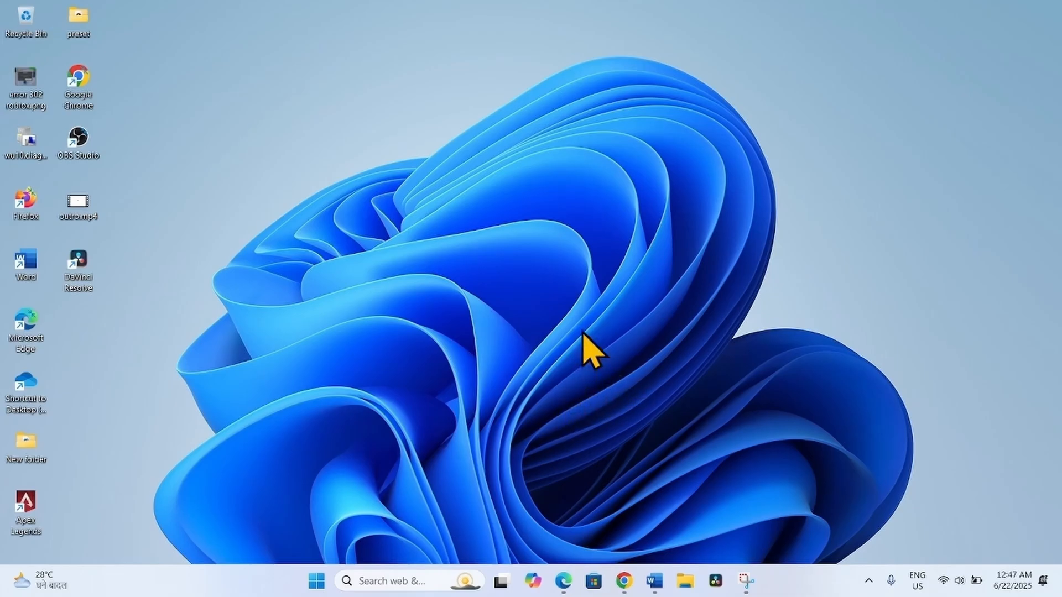